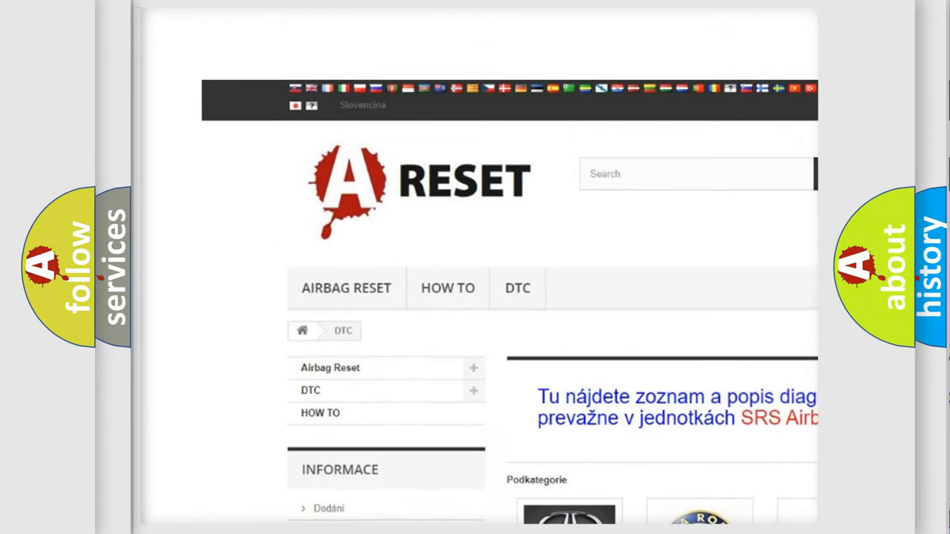
- Scroll down the brand grid and open the LINCOLN DTC tile
scroll("down", 3)
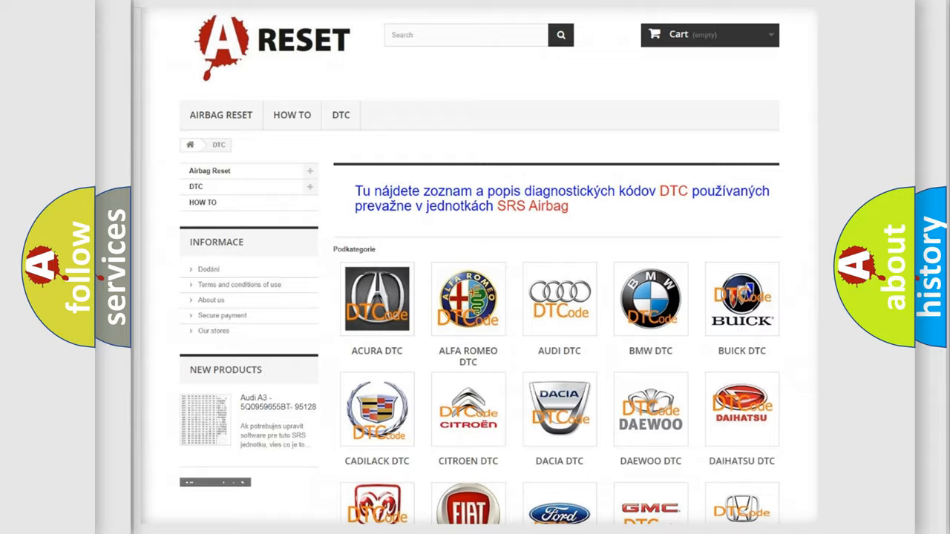
scroll("down", 3)
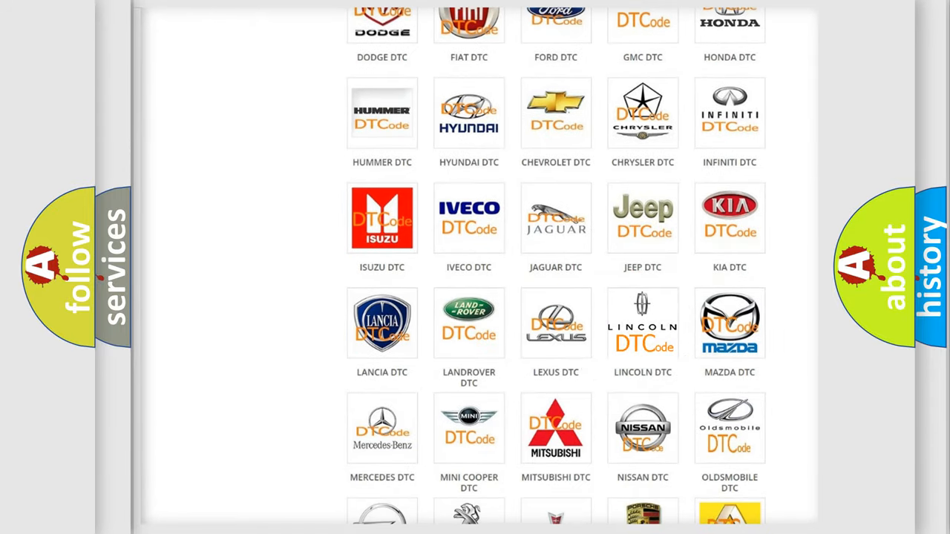
left_click(643, 323)
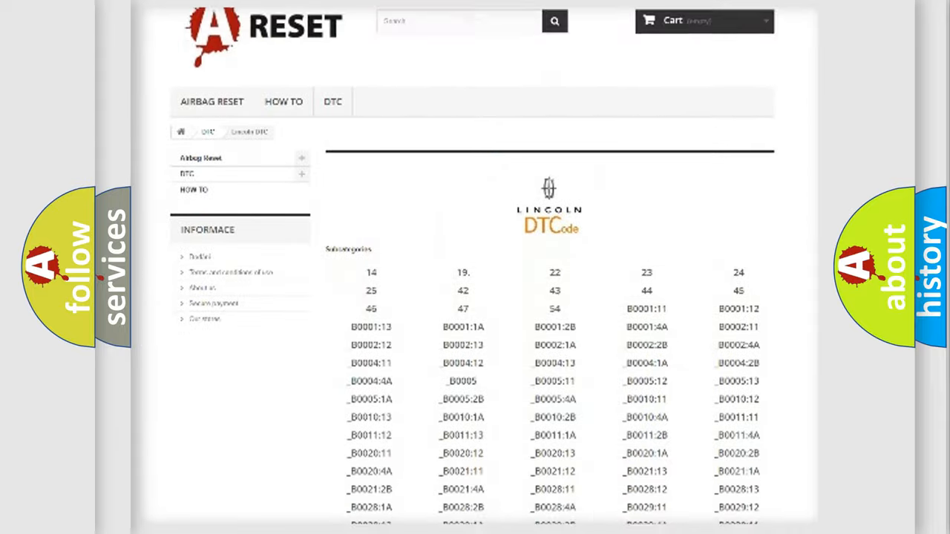
scroll("down", 3)
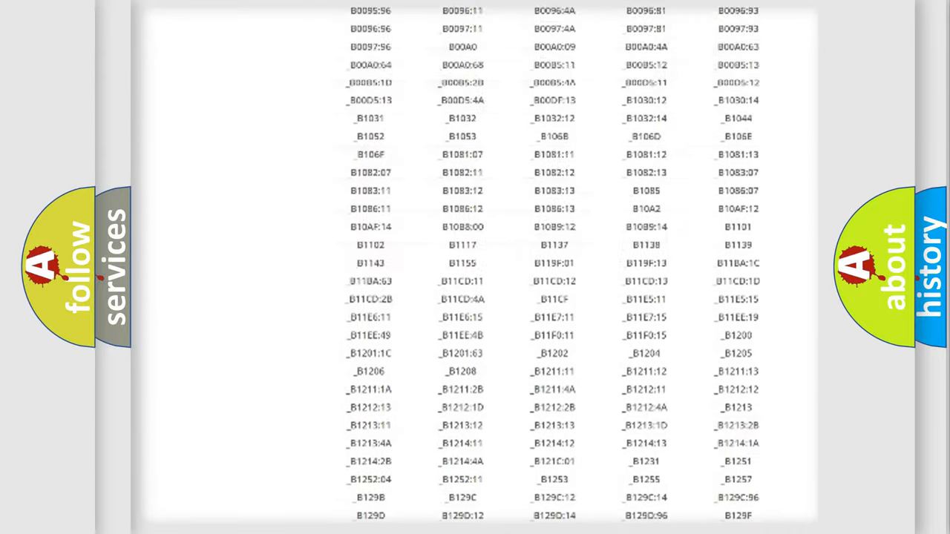
scroll("up", 3)
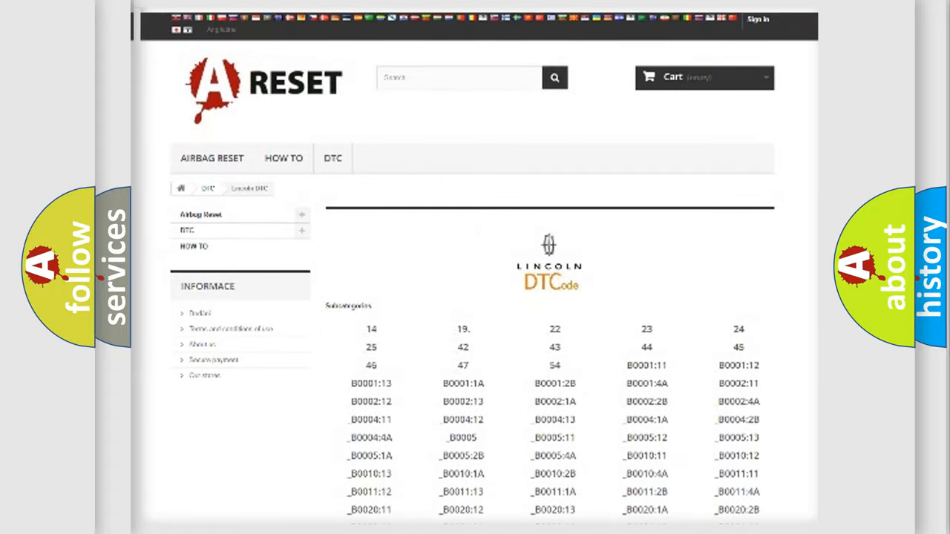